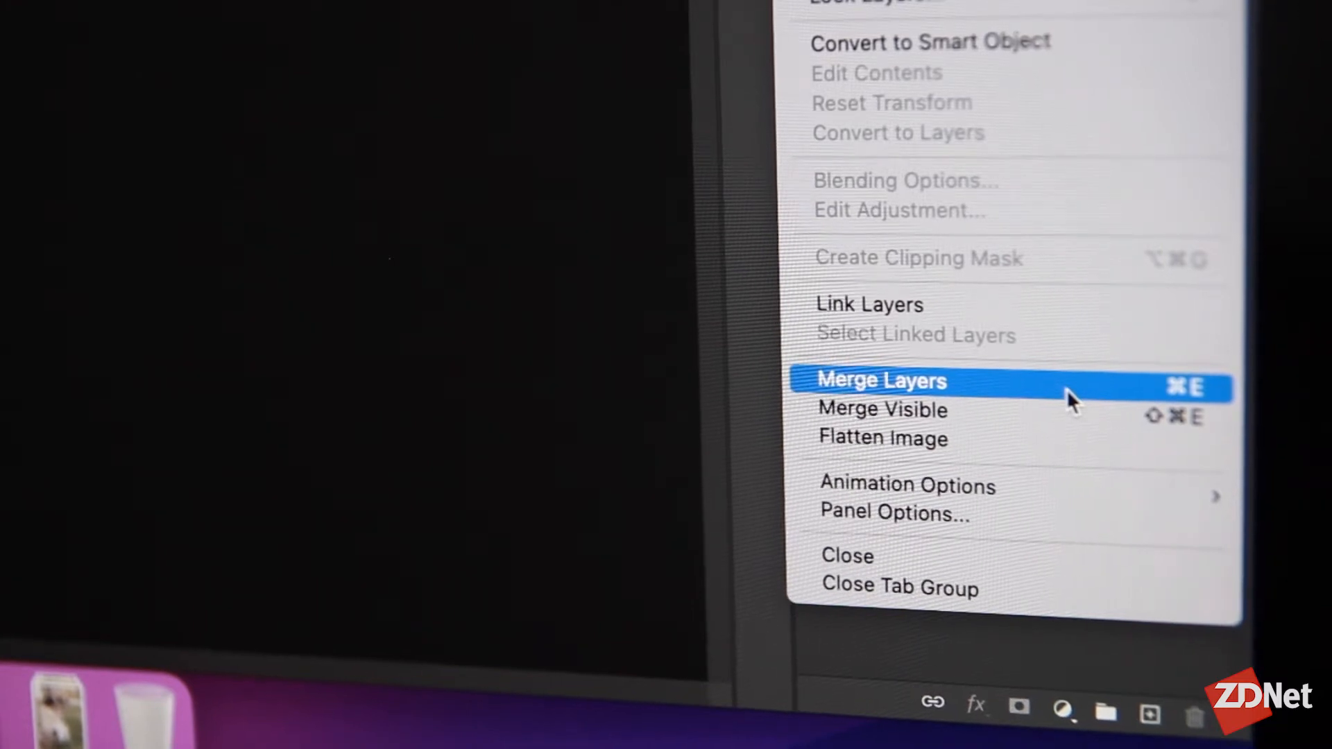
- Right-click the selected banner layers to show the Merge Layers context menu
left_click(882, 381)
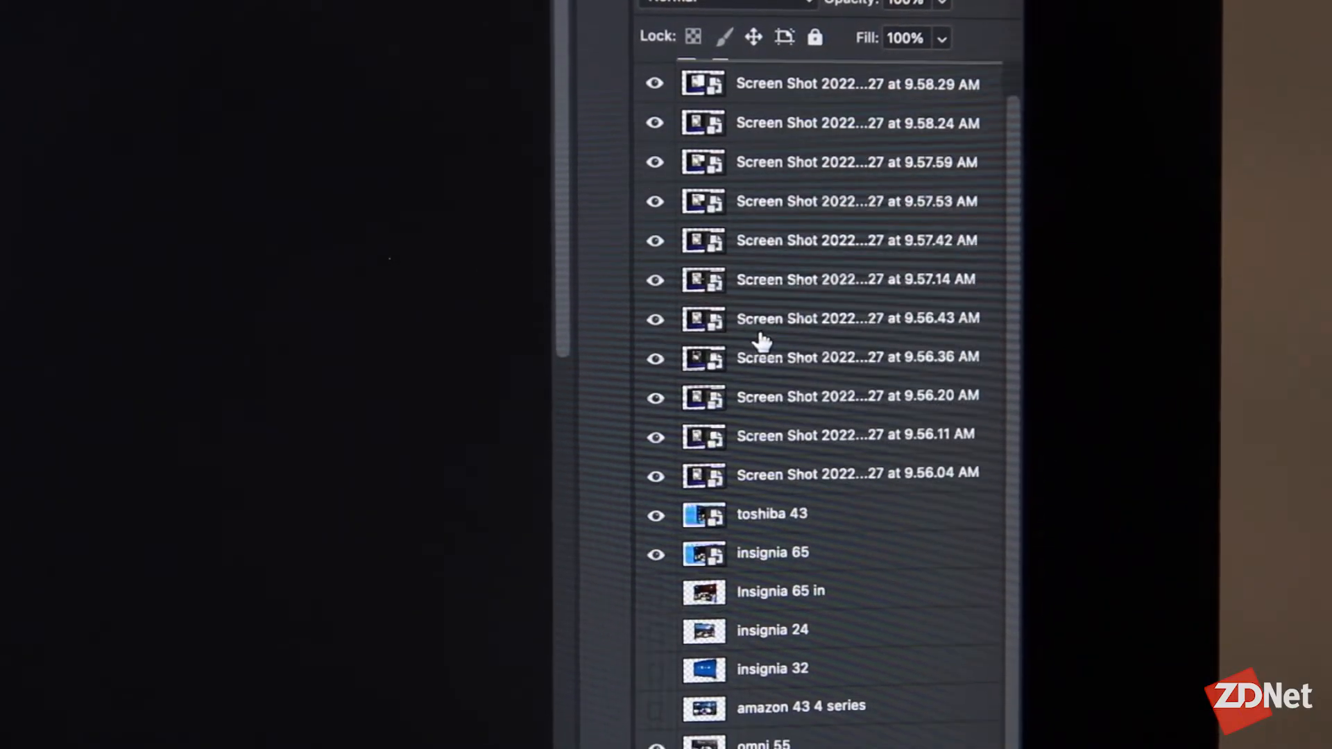
scroll("down", 3)
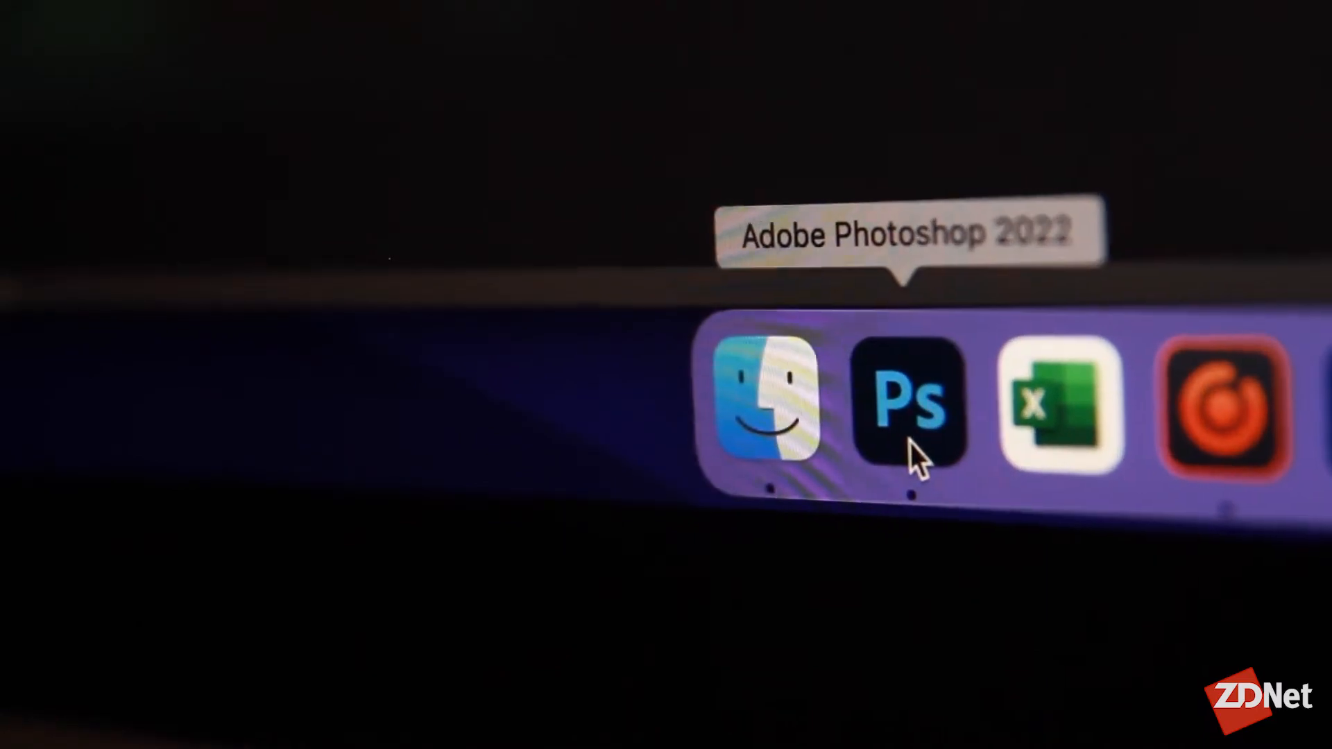
left_click(907, 404)
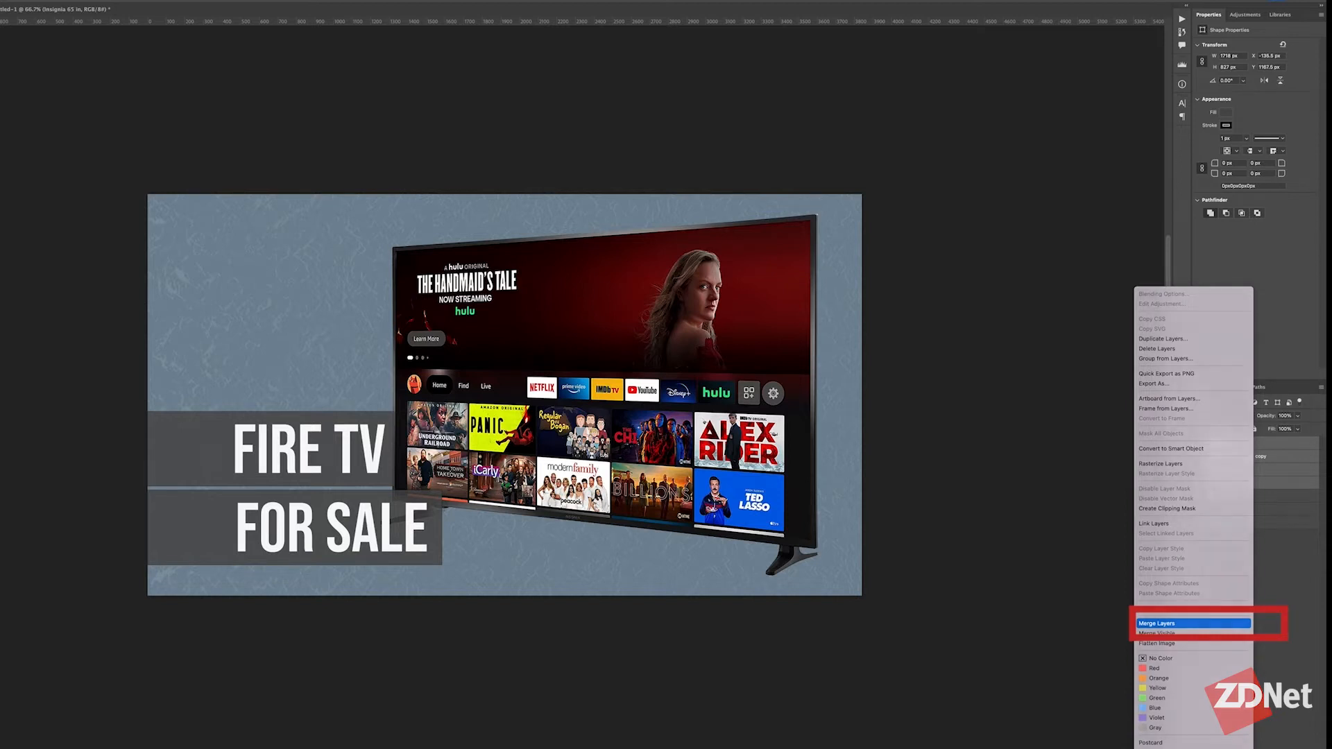
- Merge the levels adjustment and TV image layers with Merge Visible
left_click(1193, 623)
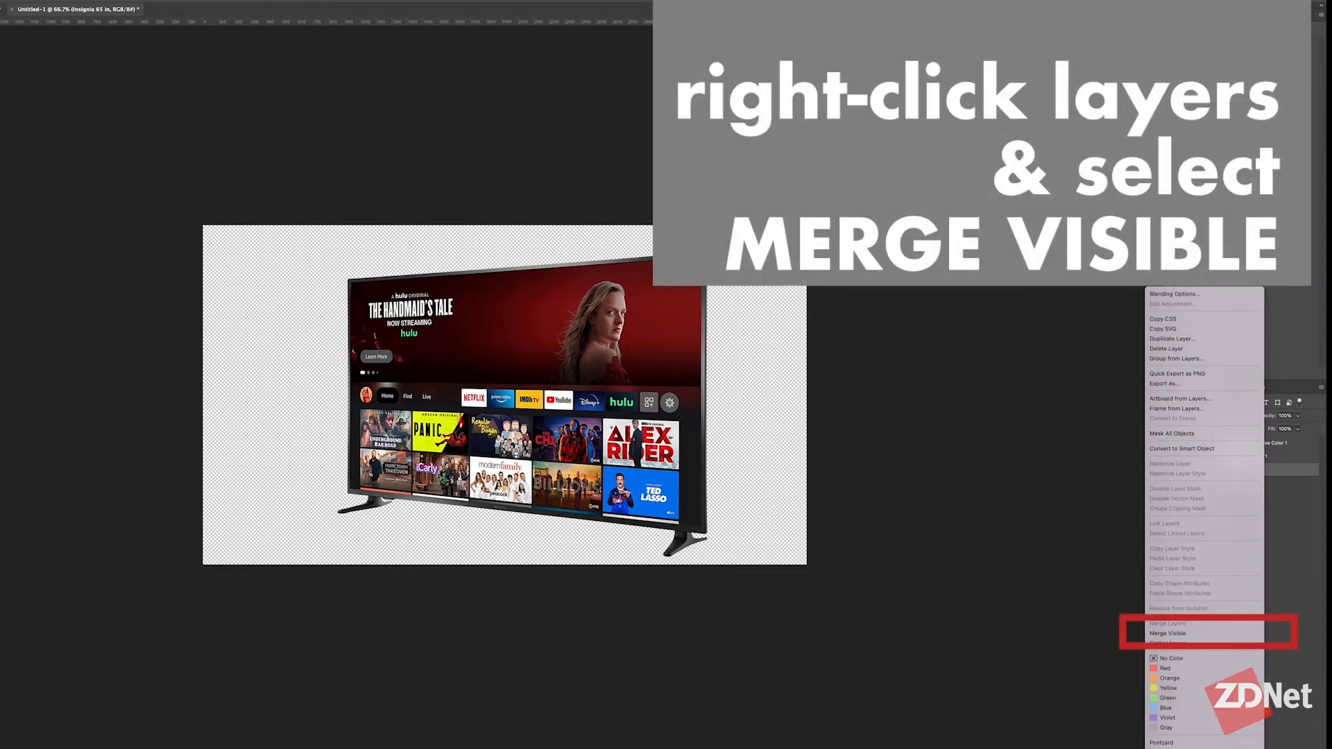
left_click(1167, 633)
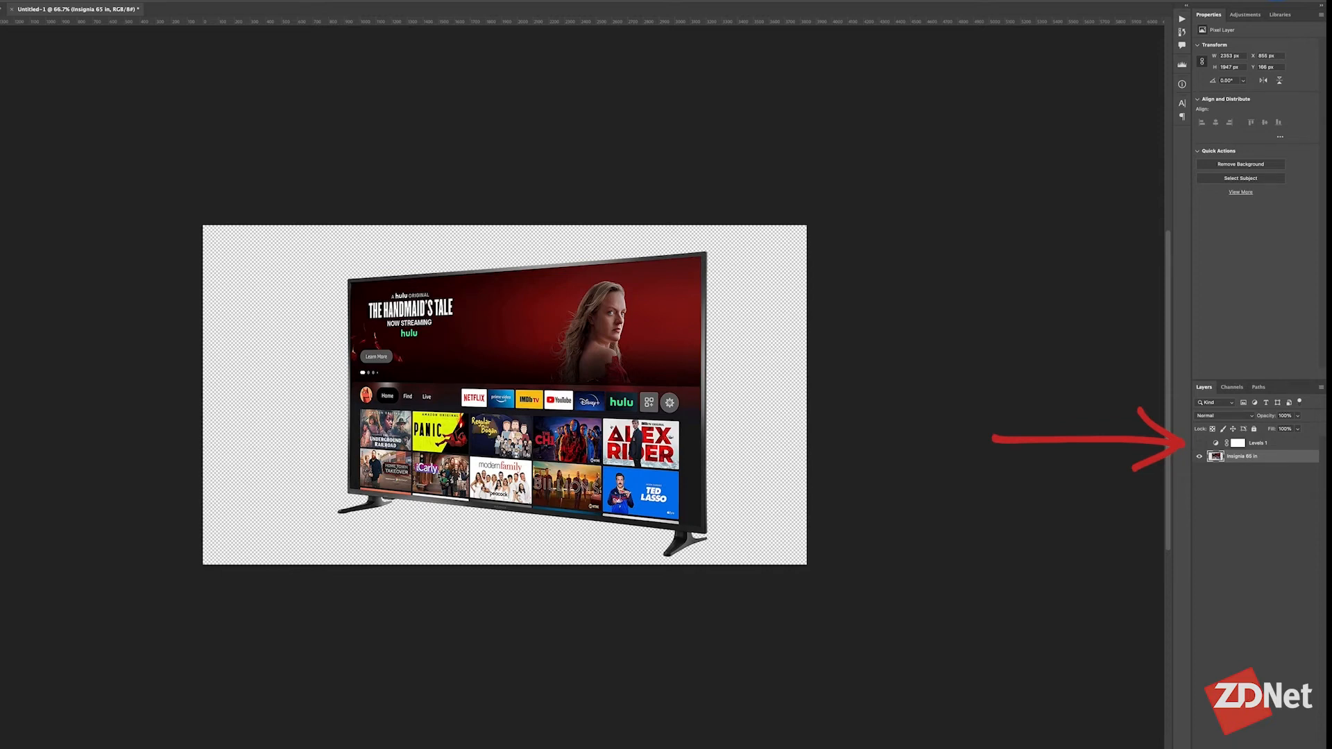
mouse_move(1200, 456)
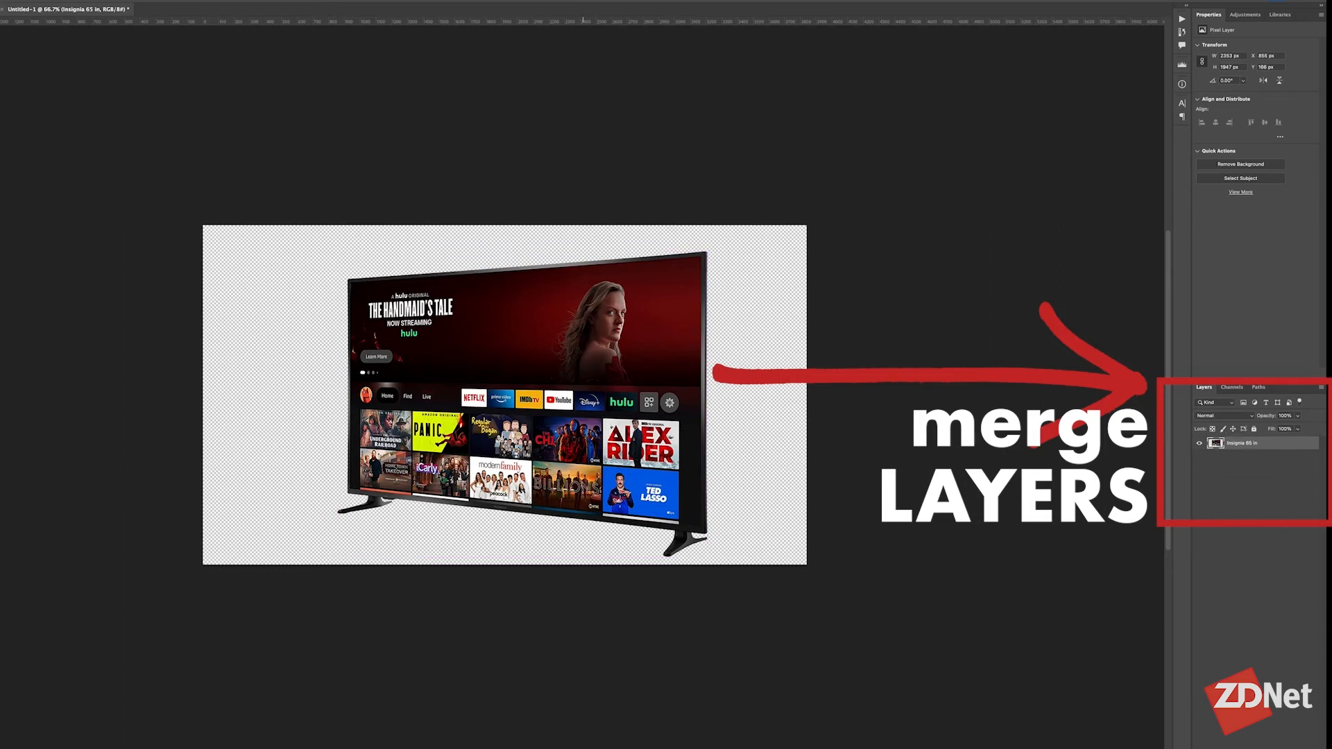
- Copy the whole merged TV image and paste it into the Fire TV For Sale banner
key("ctrl+a")
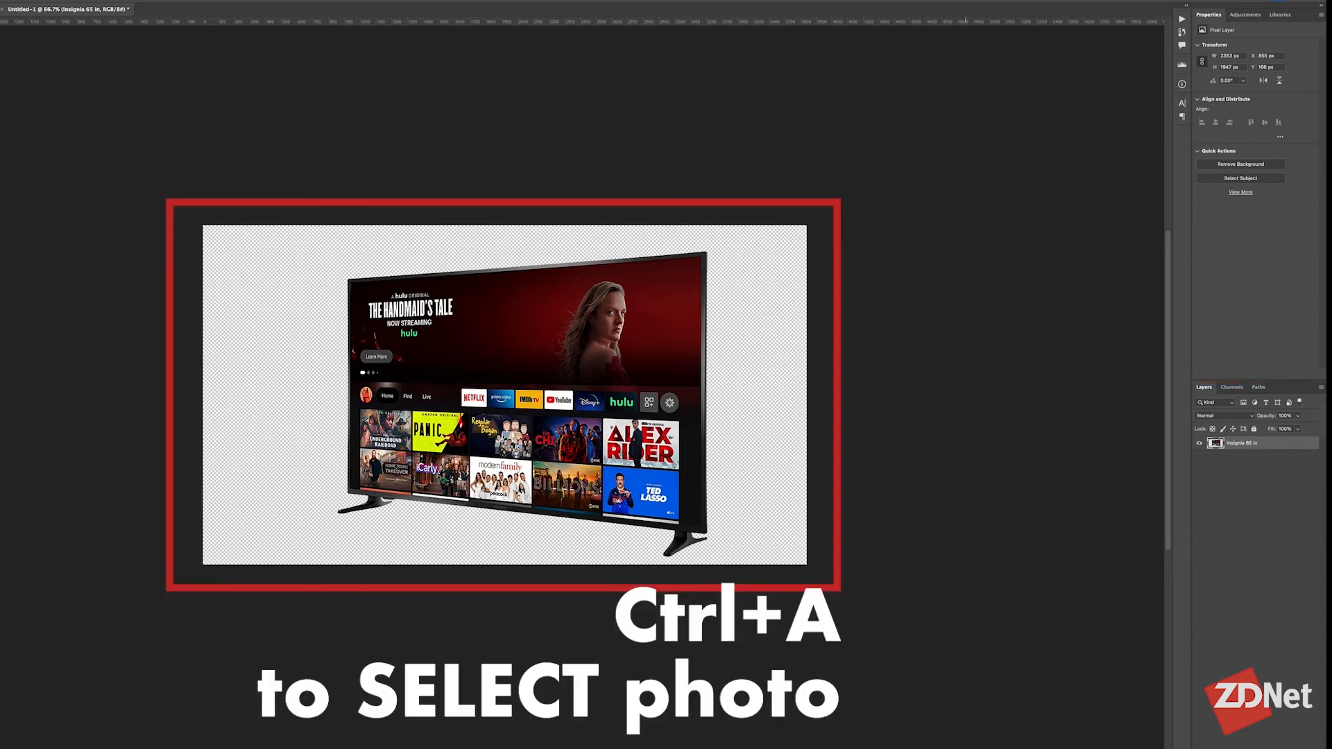
key("ctrl+c")
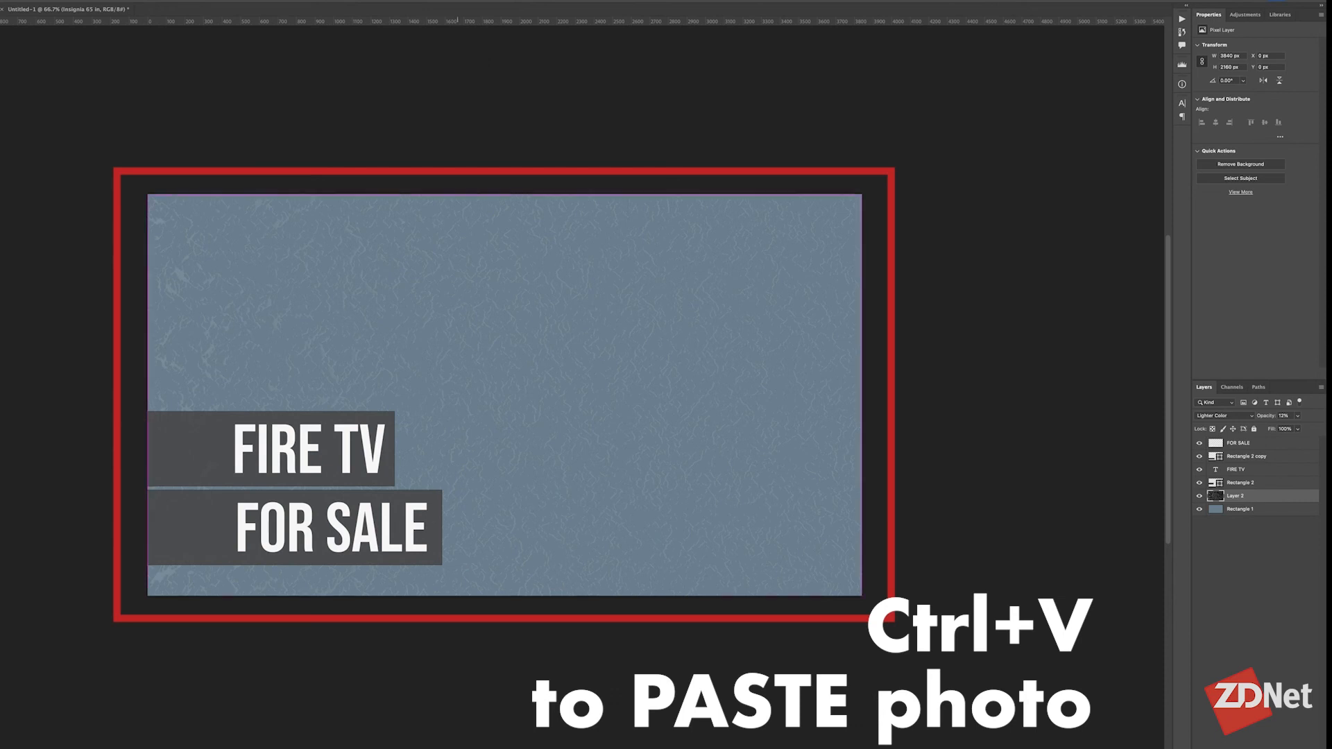
key("ctrl+v")
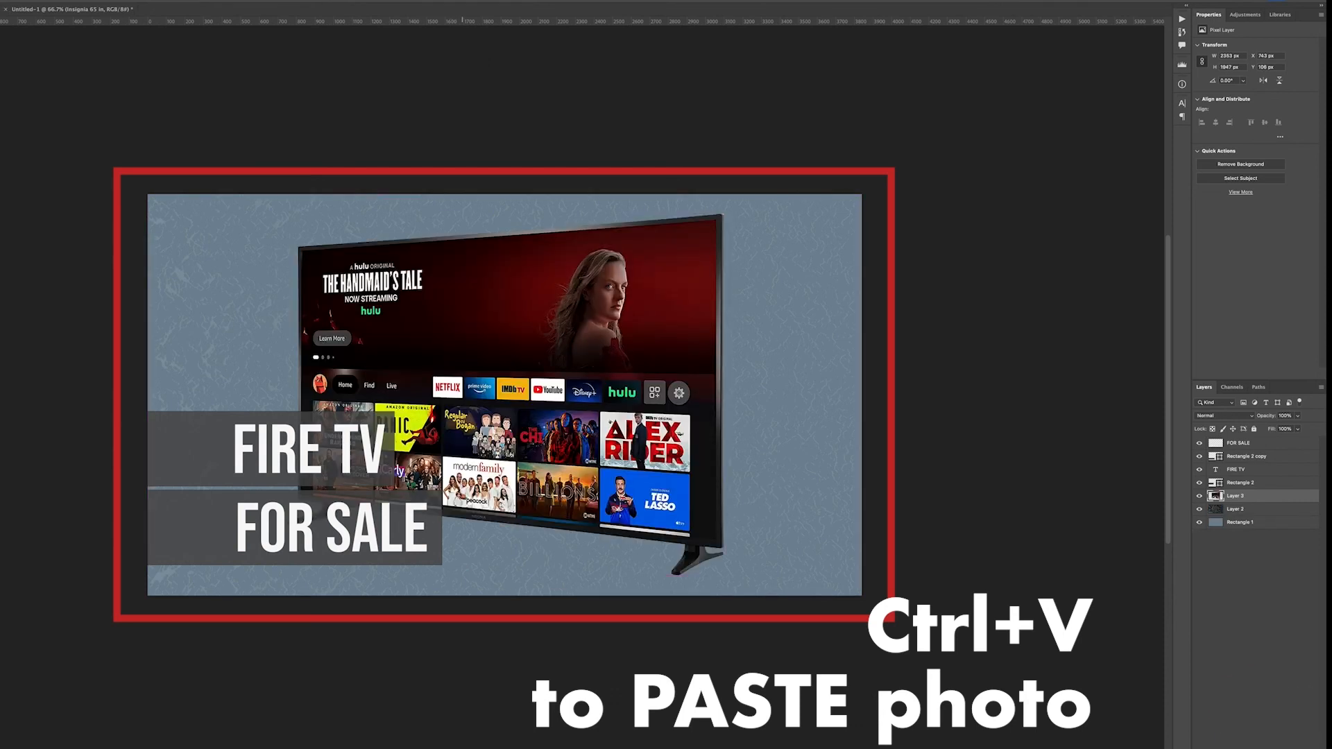